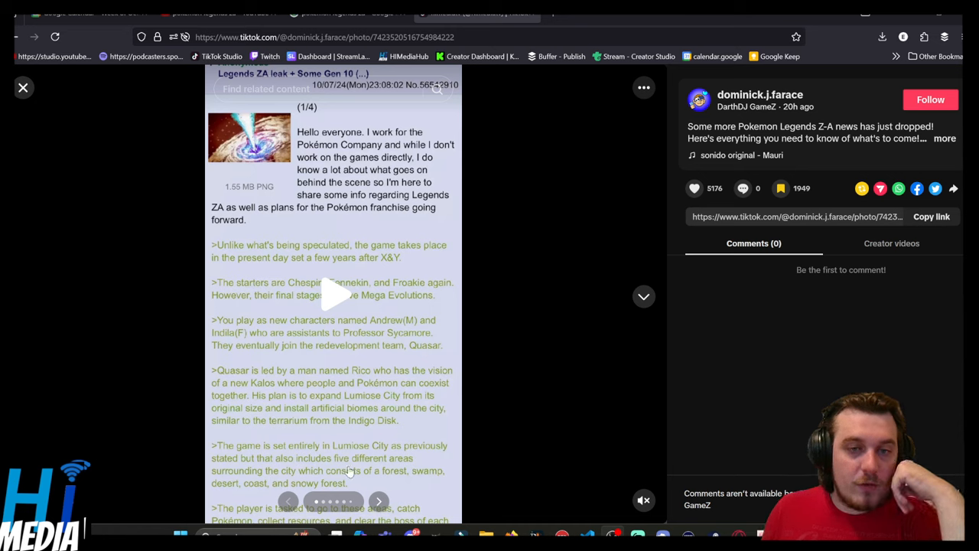
mouse_move(380, 502)
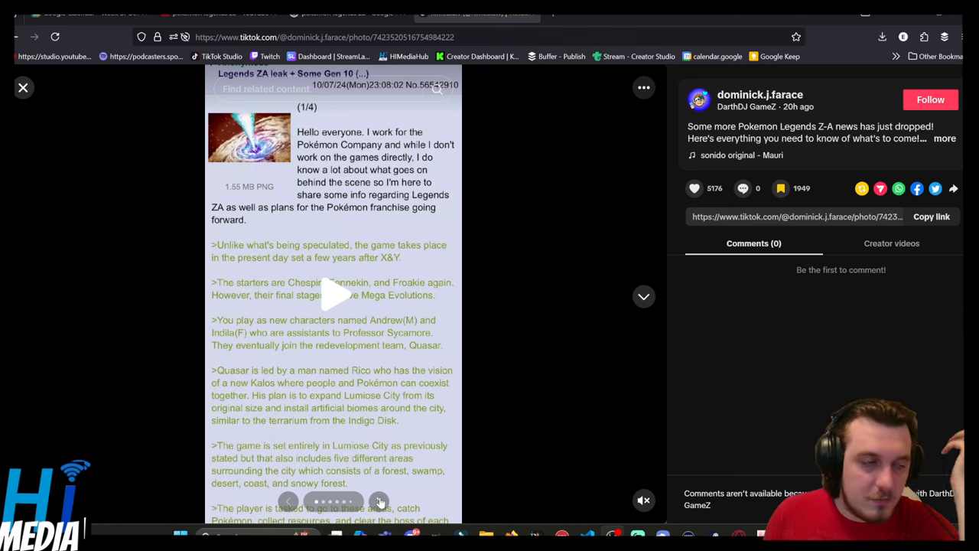
- Scroll the leak photo down to the paragraphs on city areas, artificial biomes and ride Pokémon
scroll("down", 3)
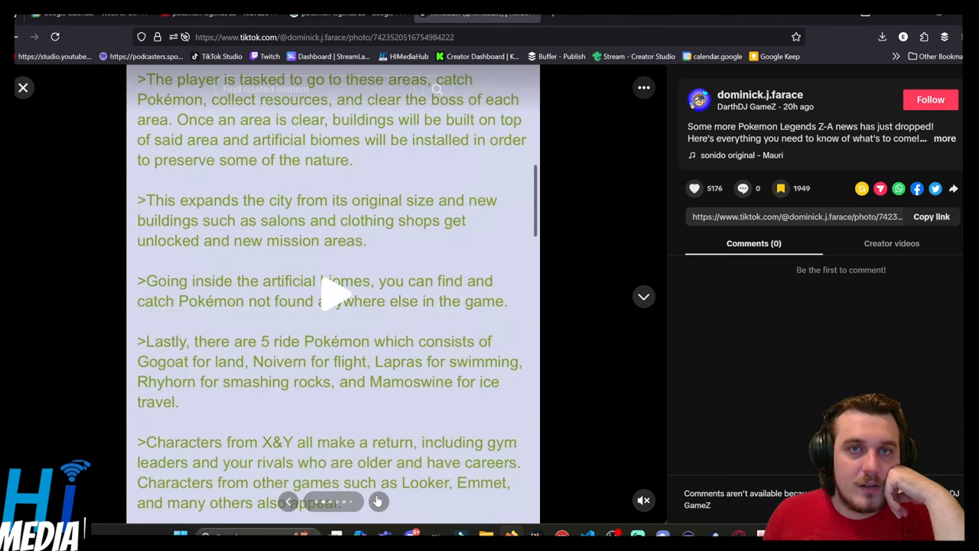
mouse_move(367, 419)
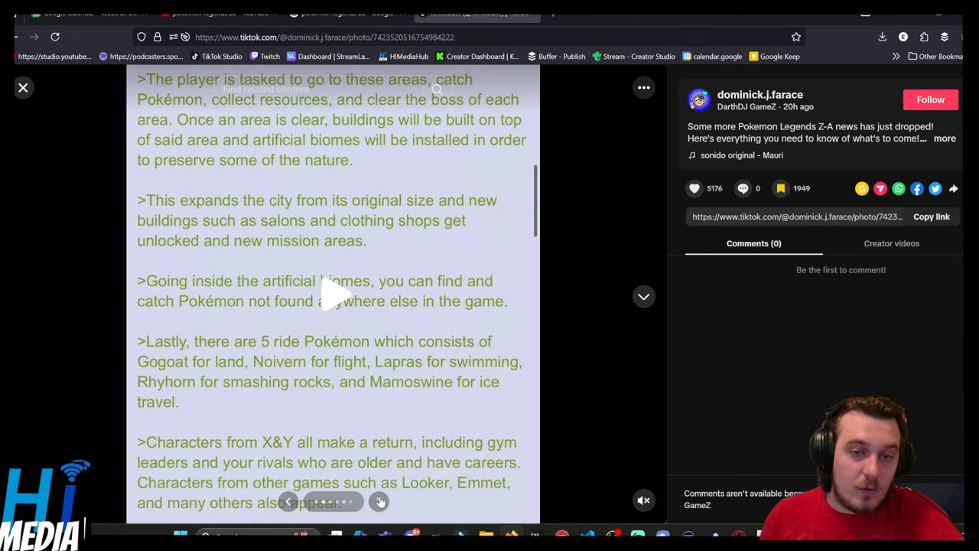
- Advance the post to the slide listing new Mega Evolutions from Gen 5 through Gen 9
left_click(379, 502)
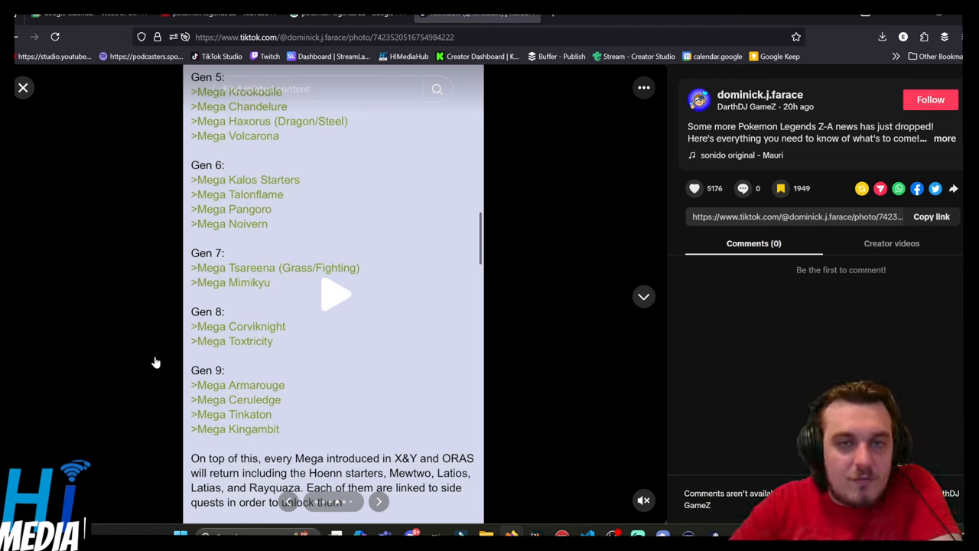
mouse_move(119, 372)
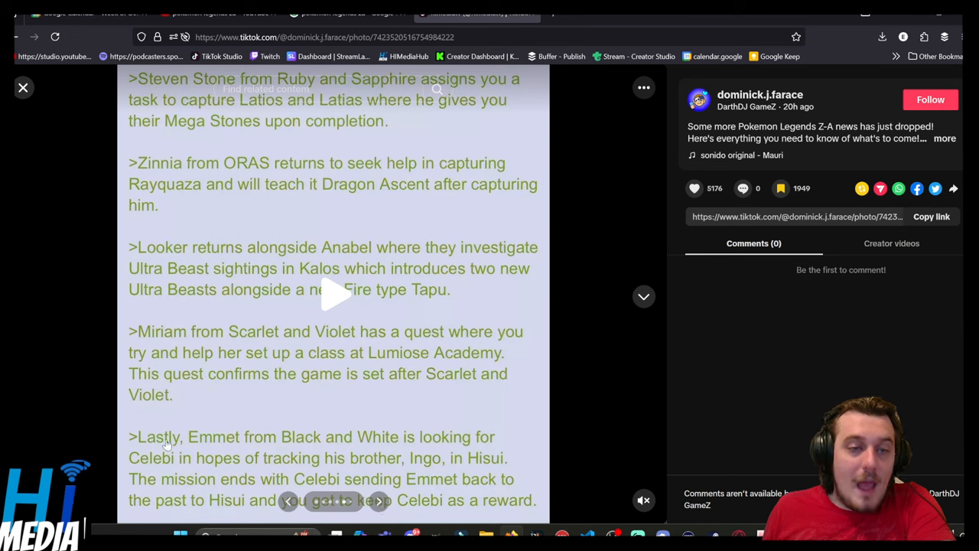
mouse_move(339, 486)
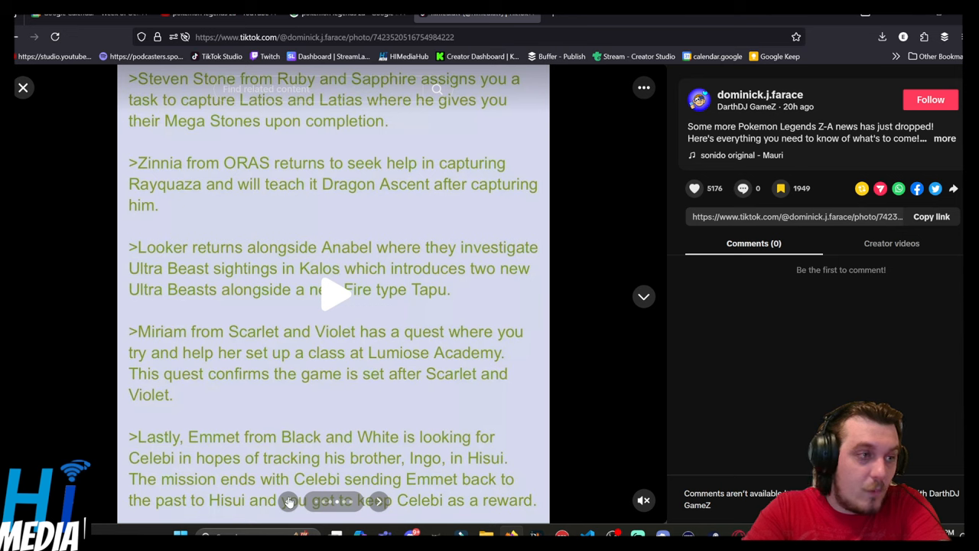
mouse_move(346, 444)
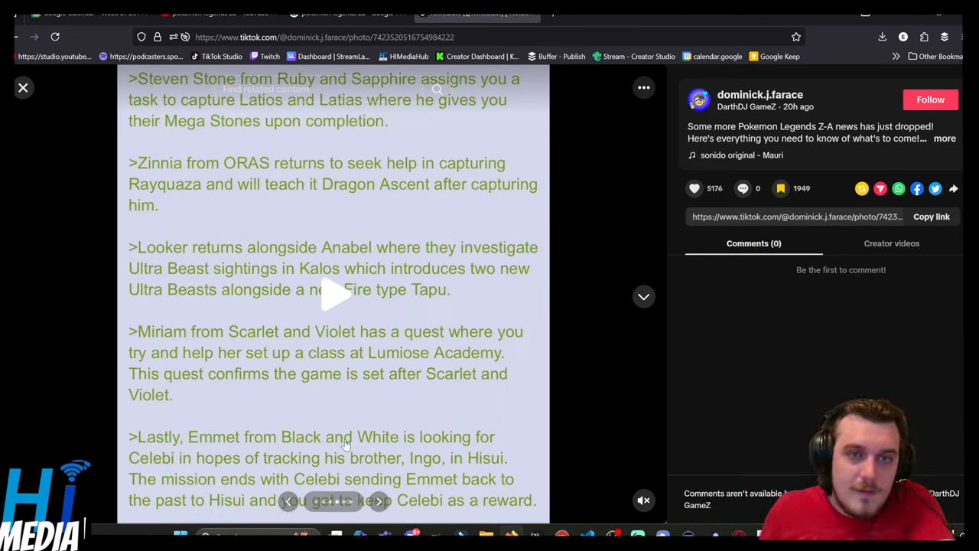